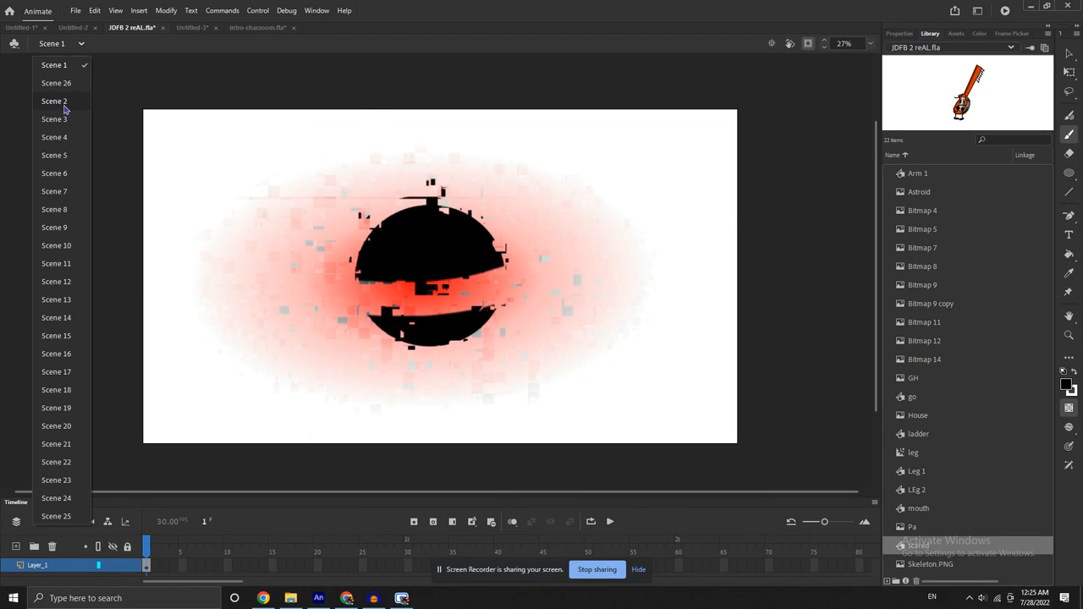
# Preview Scene 2, Scene 3 and Scene 5, ending on Scene 6's cheering paper character.
pyautogui.click(54, 100)
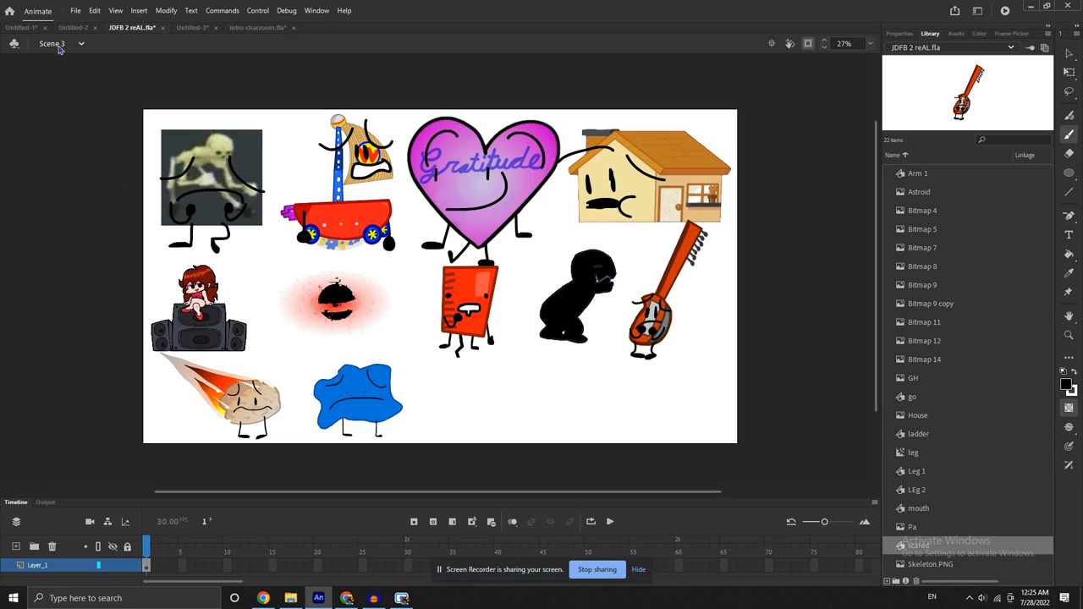
pyautogui.click(81, 43)
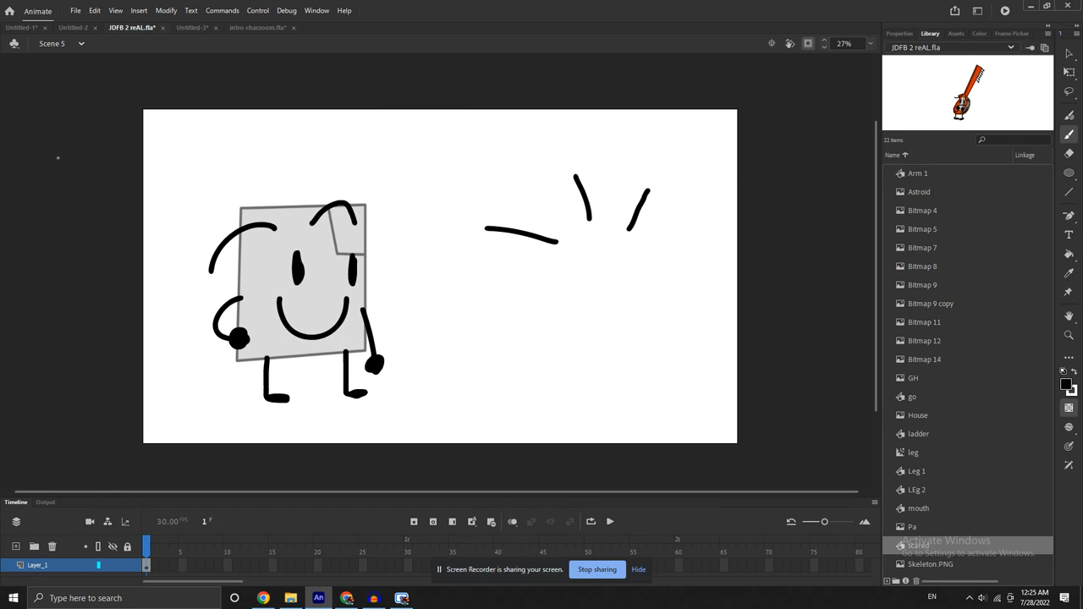
pyautogui.click(52, 43)
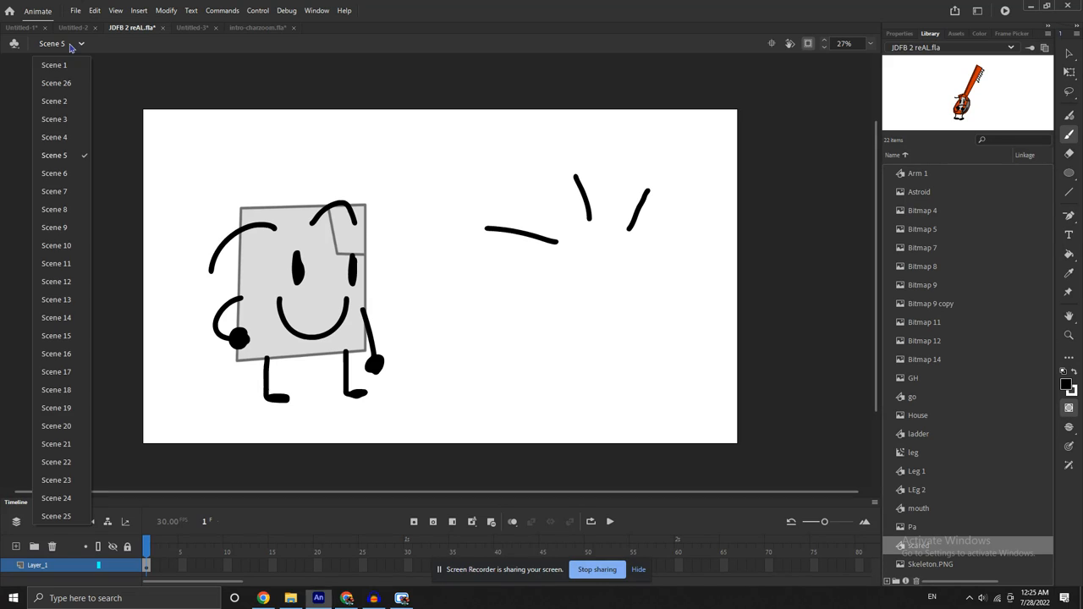
pyautogui.click(53, 173)
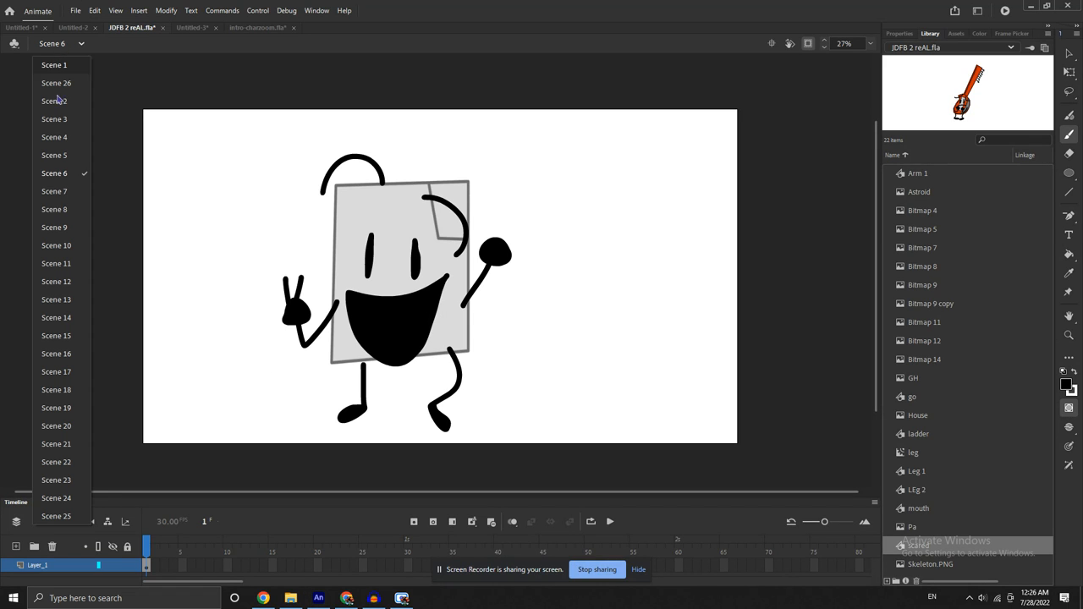
# Preview Scenes 7, 8, 9, 10 and 12 in turn.
pyautogui.click(53, 191)
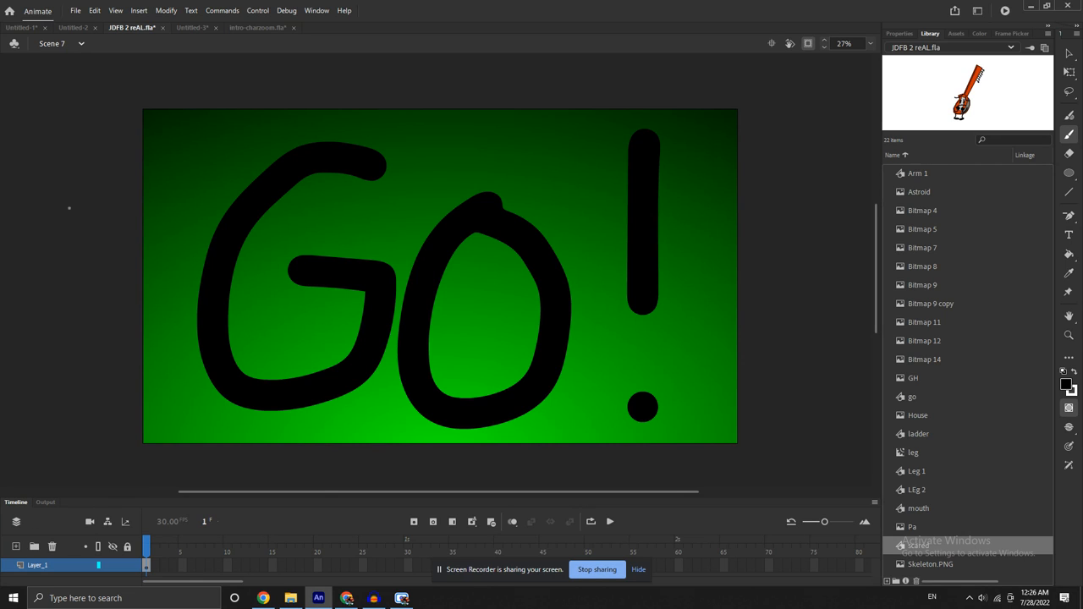
pyautogui.click(59, 43)
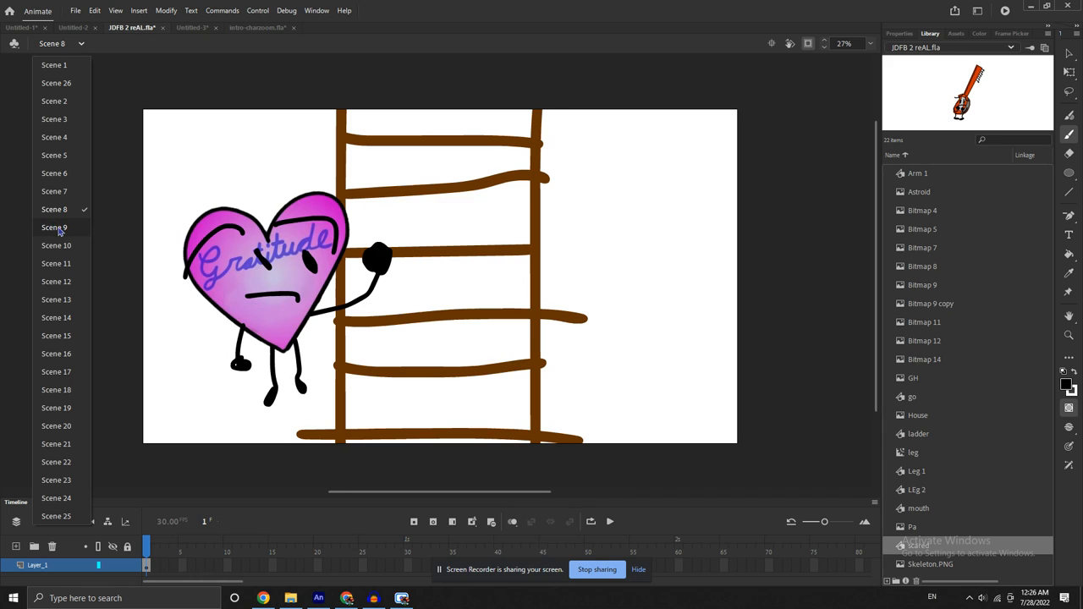
pyautogui.click(53, 227)
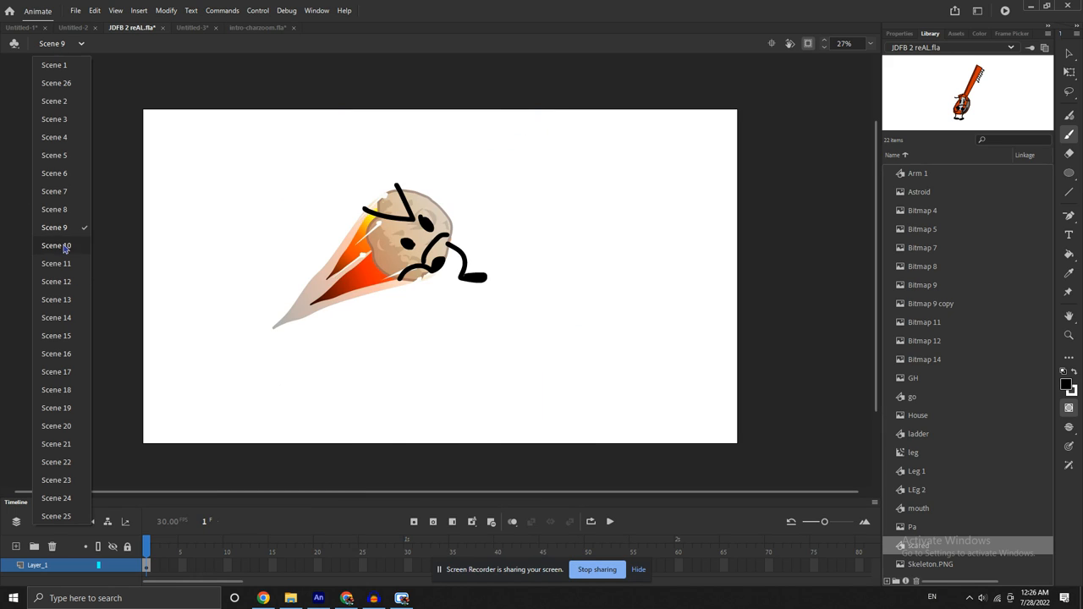
pyautogui.click(56, 245)
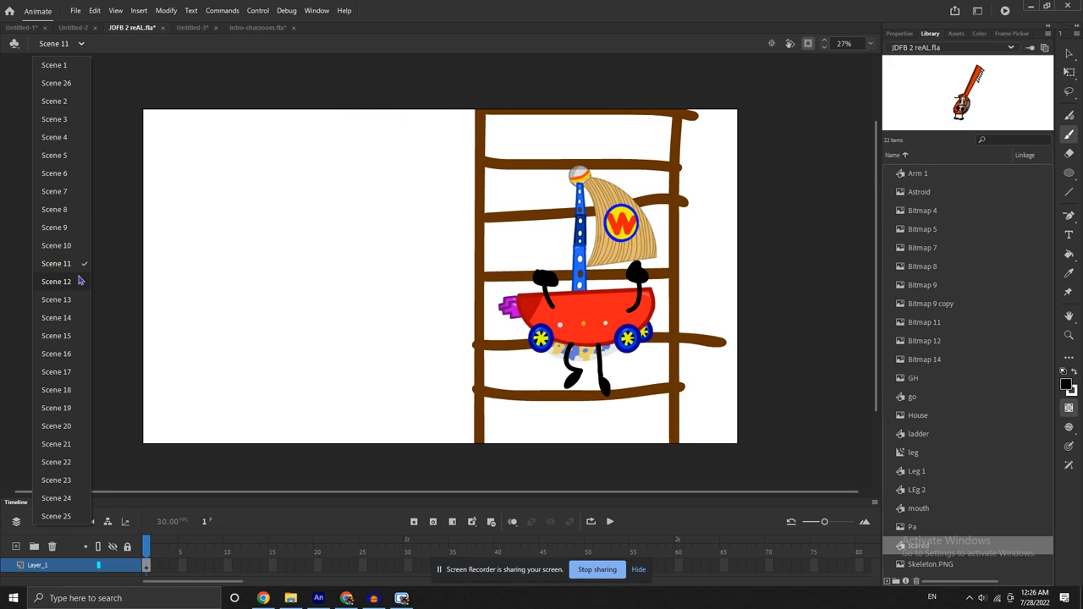
pyautogui.click(56, 281)
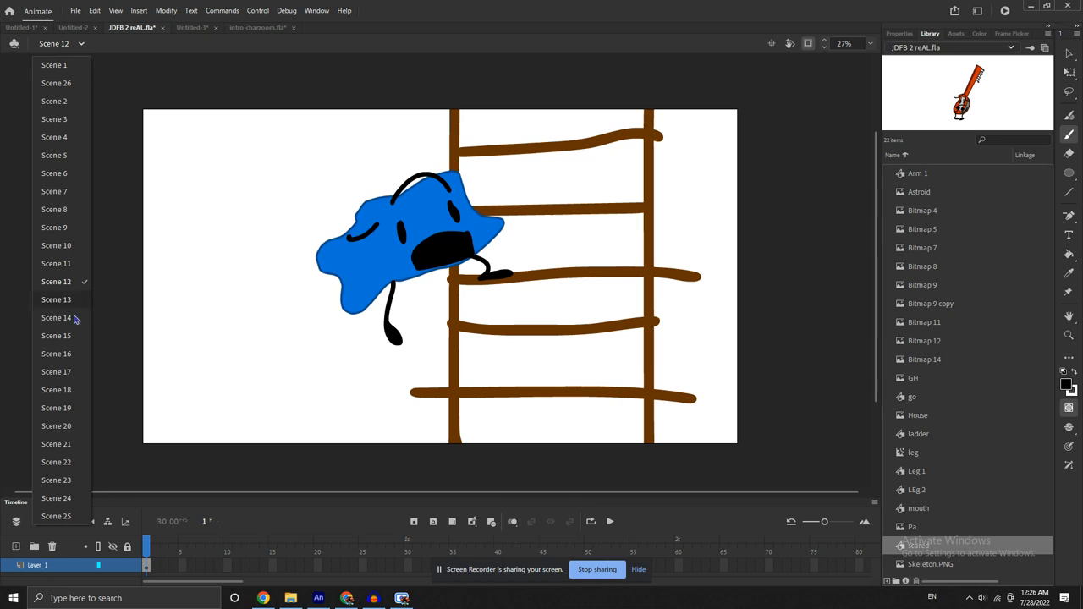
# Continue through Scenes 14, 15 and 16 to Scene 18's flaming rock and paper character.
pyautogui.click(55, 300)
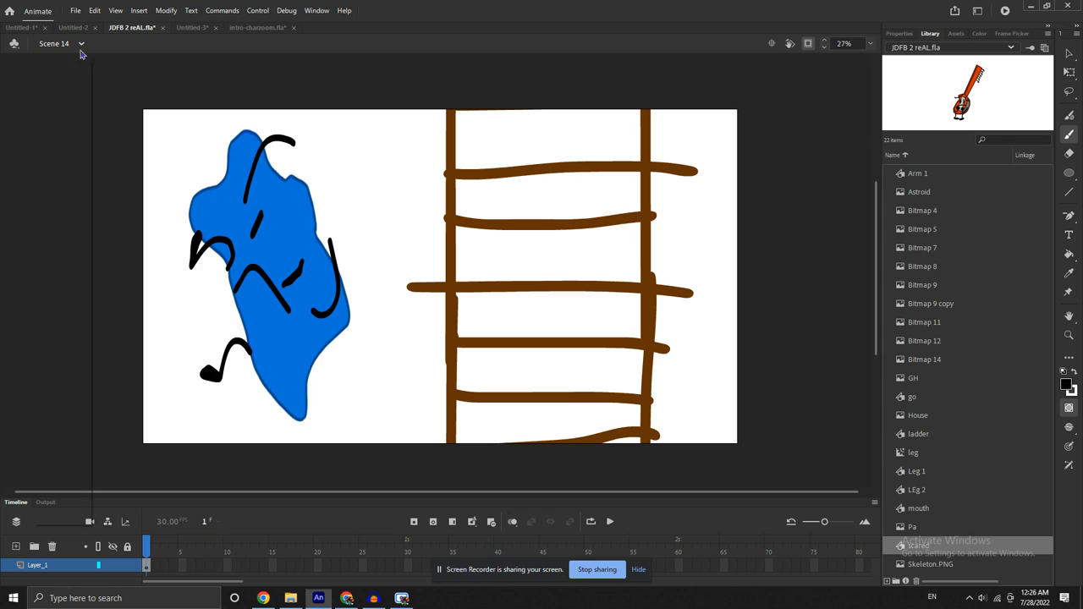
pyautogui.click(81, 43)
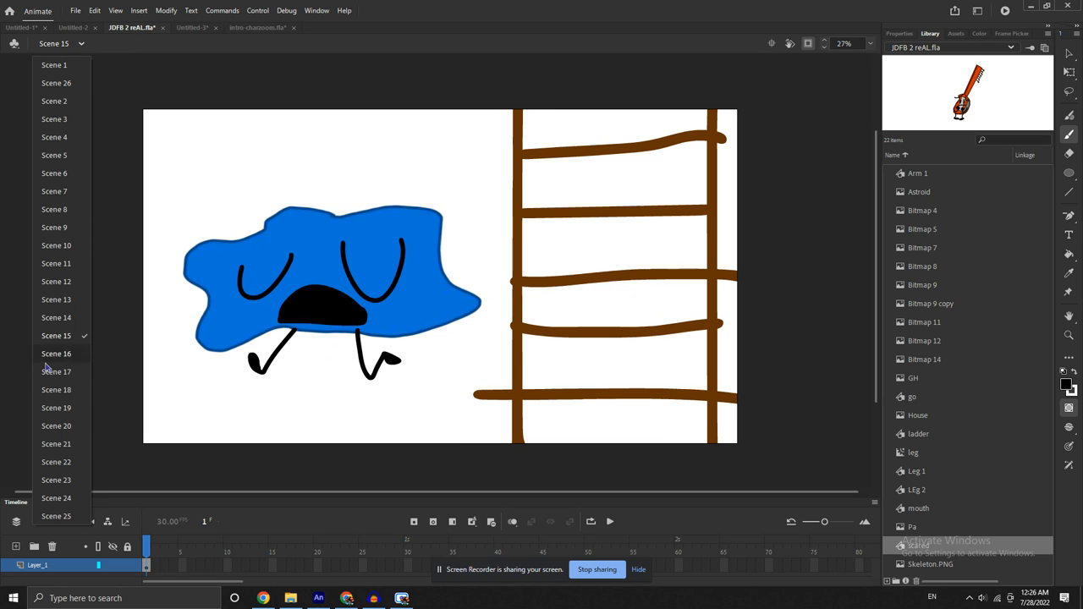
pyautogui.click(55, 354)
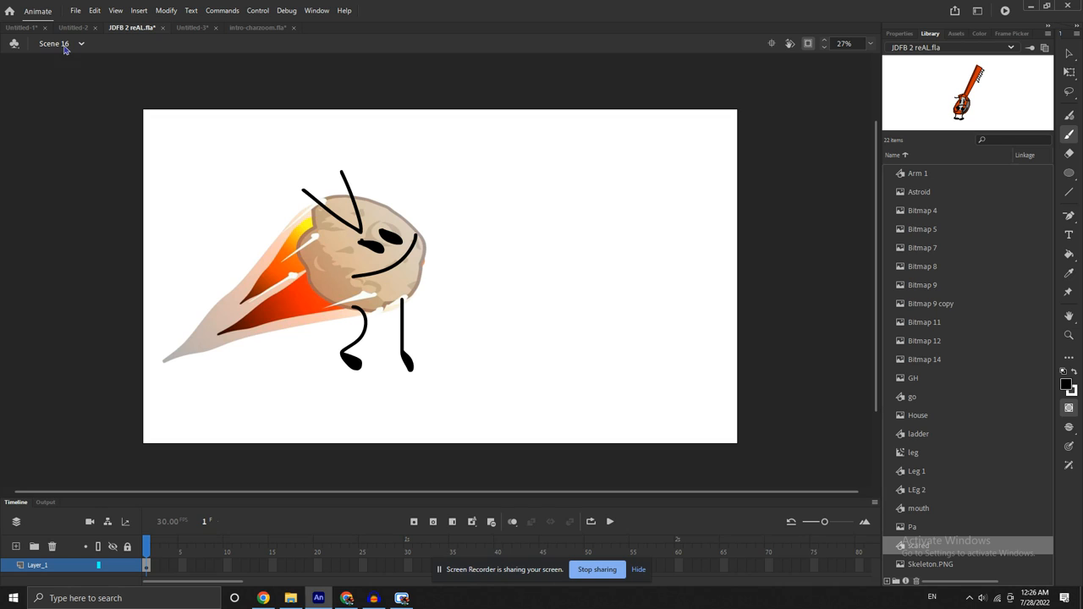
pyautogui.click(54, 43)
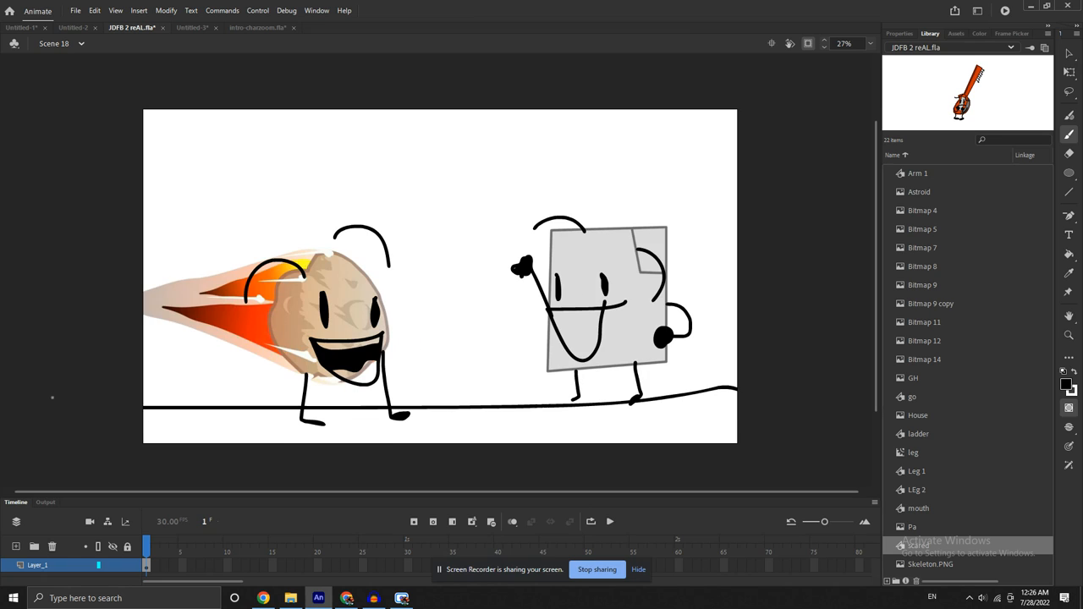
pyautogui.click(60, 43)
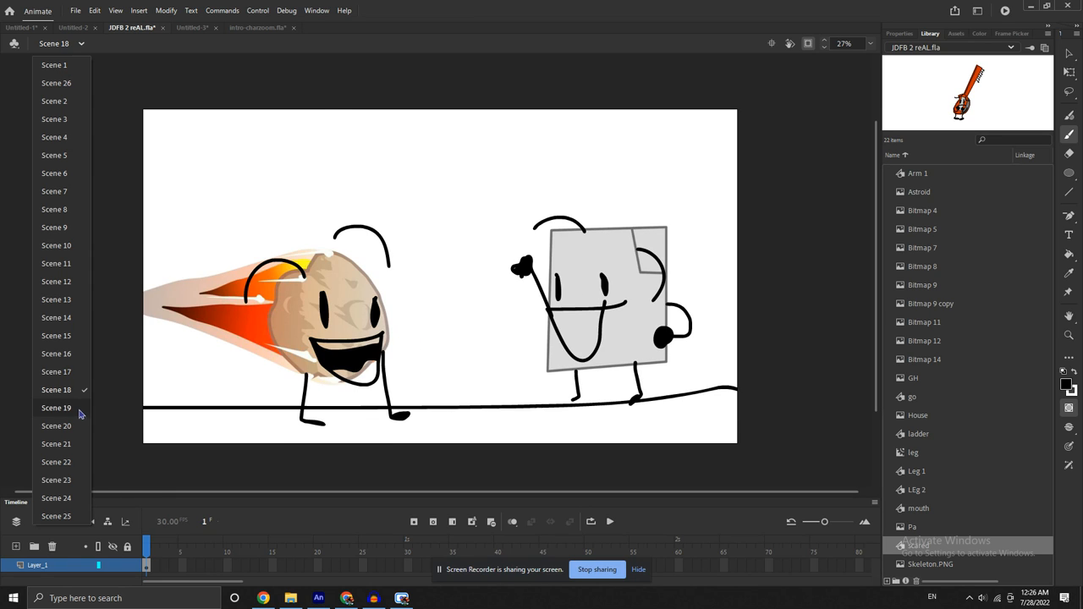
# Preview Scenes 19 through 23, ending on Scene 24's ladder character close-up.
pyautogui.click(56, 408)
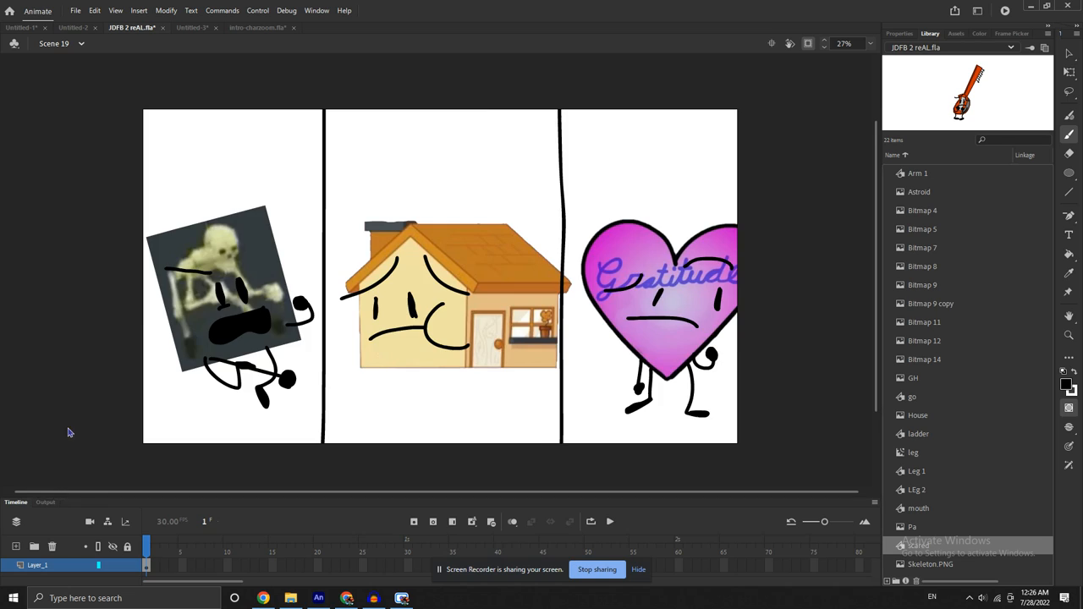
pyautogui.click(61, 43)
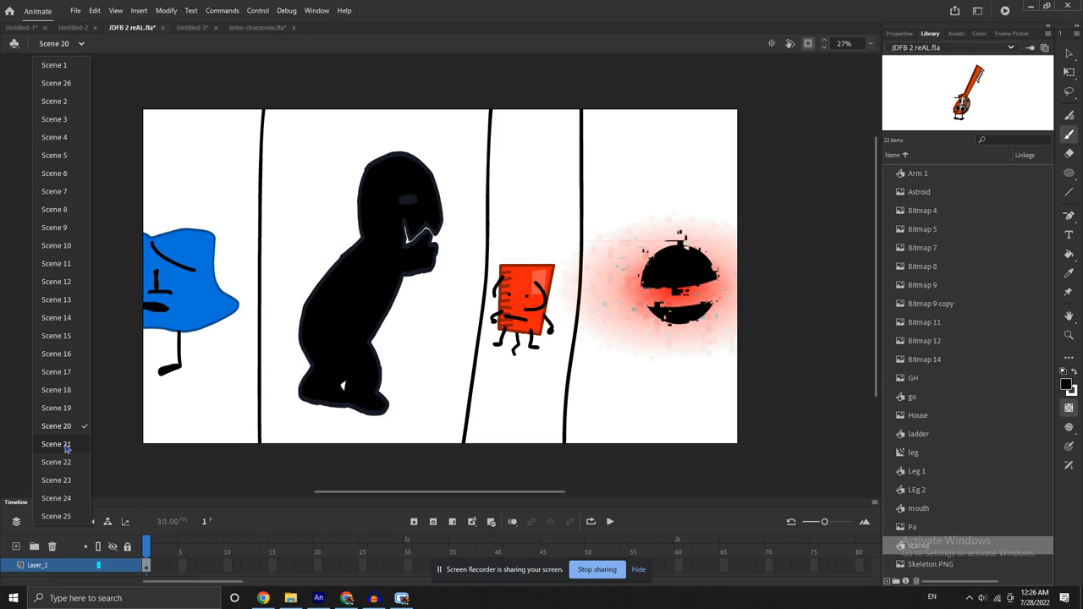
pyautogui.click(56, 443)
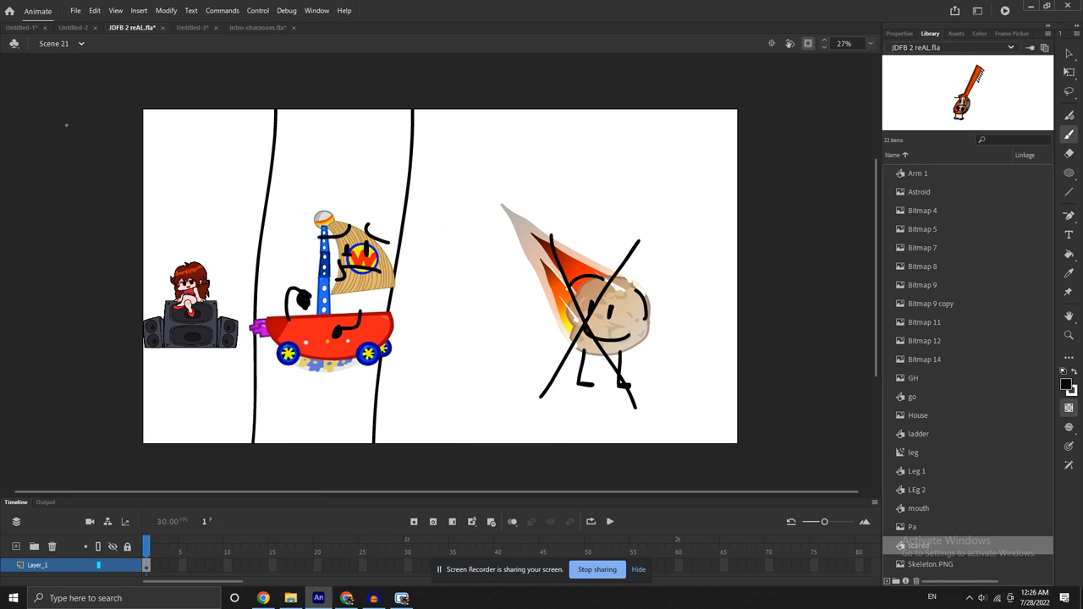
pyautogui.click(81, 43)
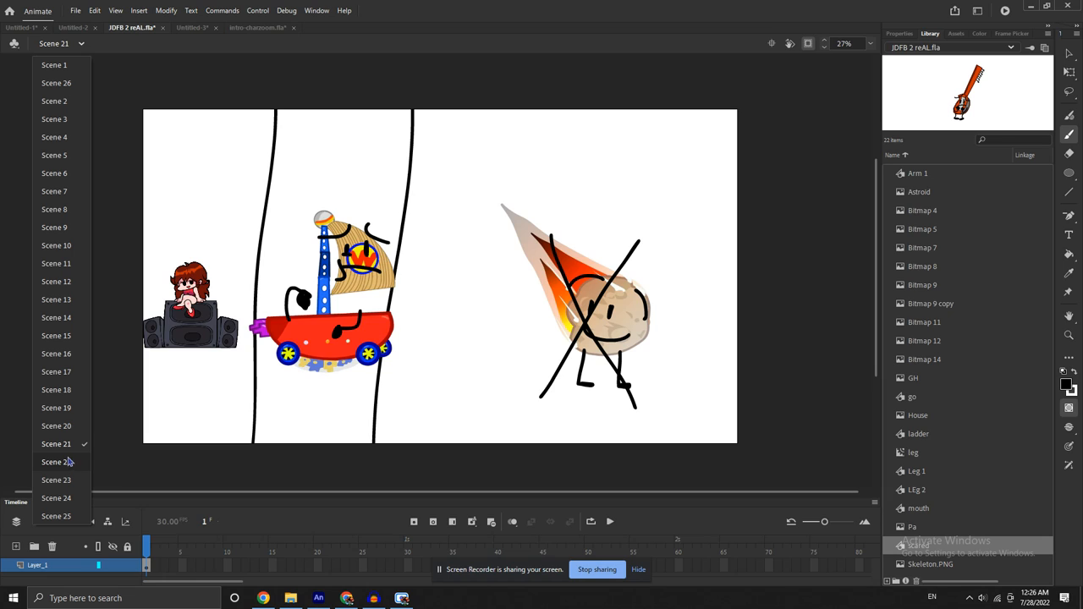
pyautogui.moveTo(70, 463)
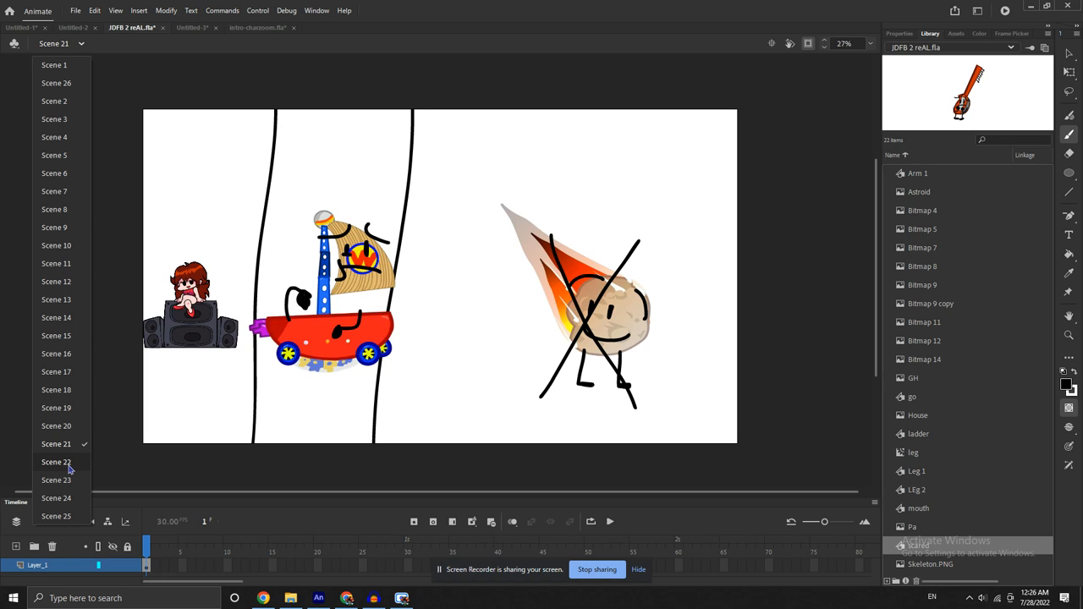
pyautogui.click(55, 461)
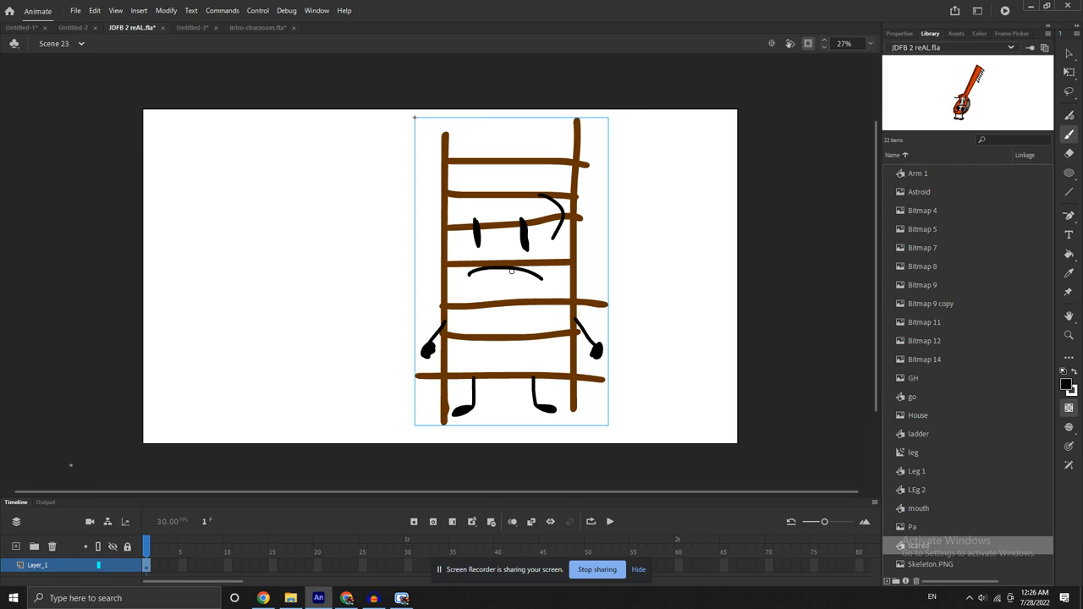
pyautogui.click(60, 43)
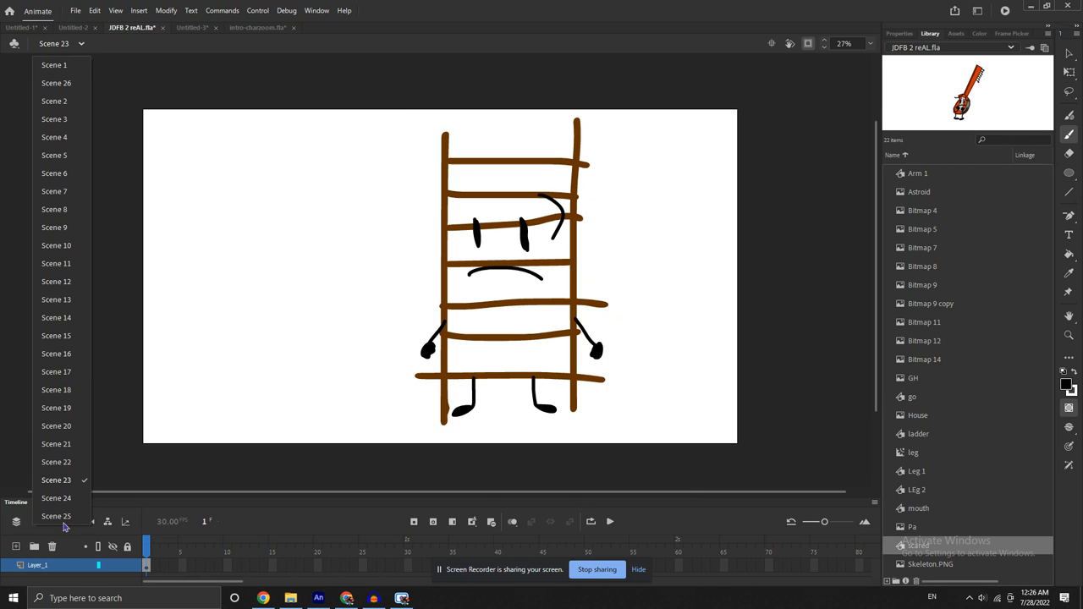
pyautogui.click(56, 497)
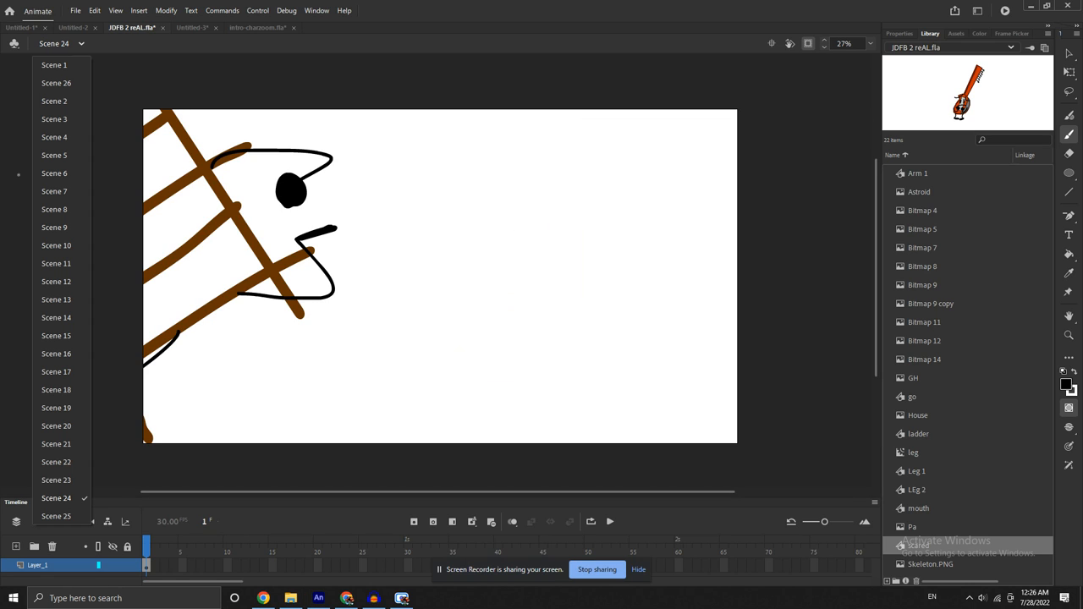